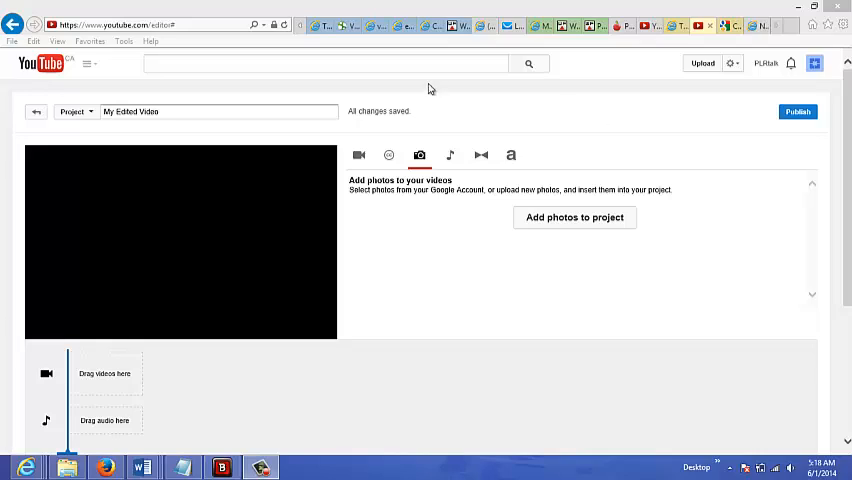
mouse_move(349, 190)
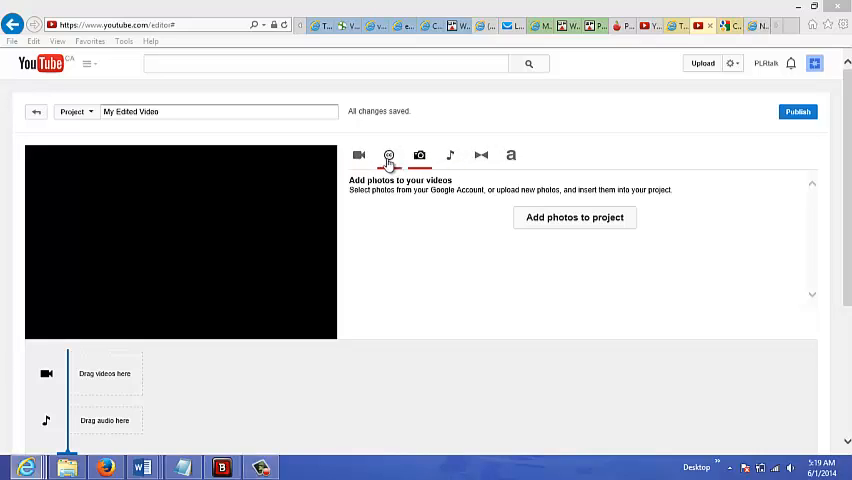
- Switch the editor to the Creative Commons video library
click(389, 155)
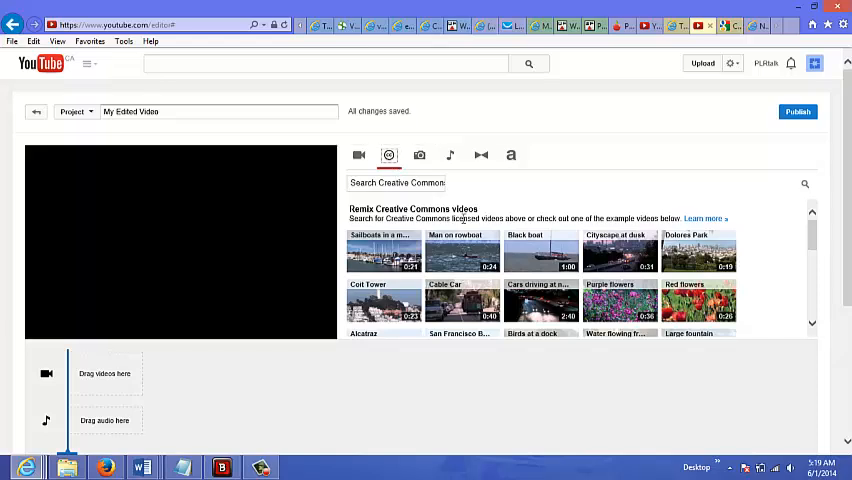
mouse_move(383, 251)
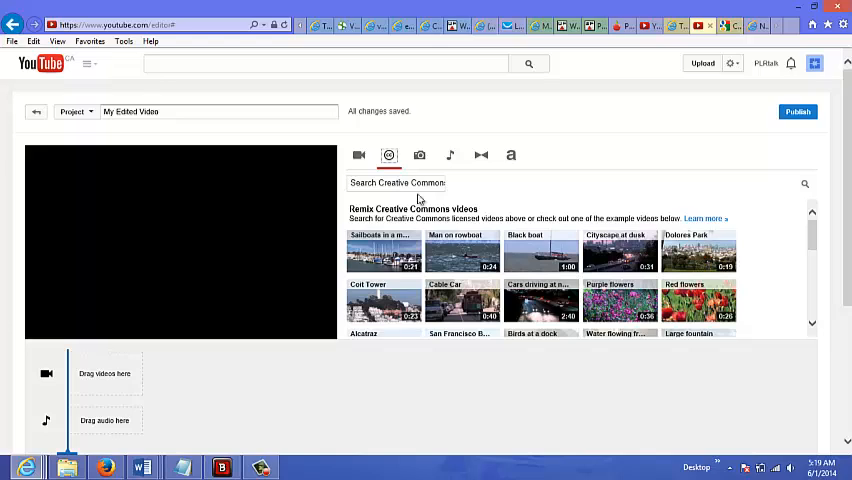
- Search the Creative Commons library for 'weight loss' and browse the results
click(396, 183)
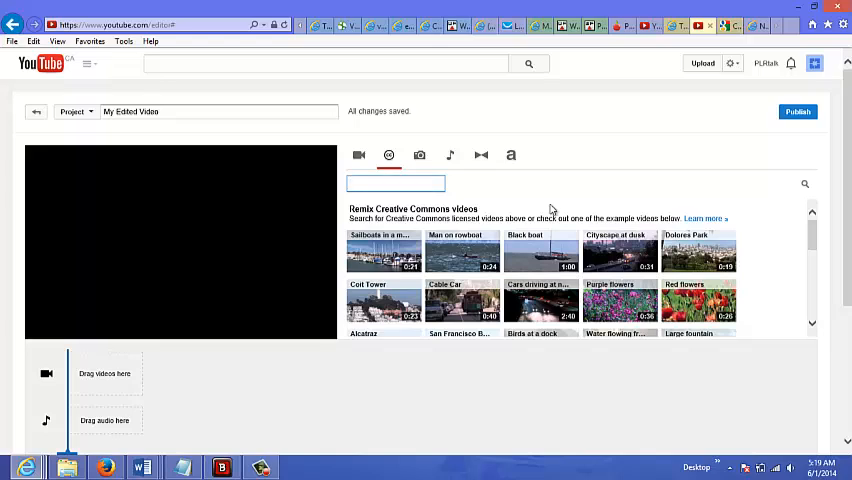
text(weight loss)
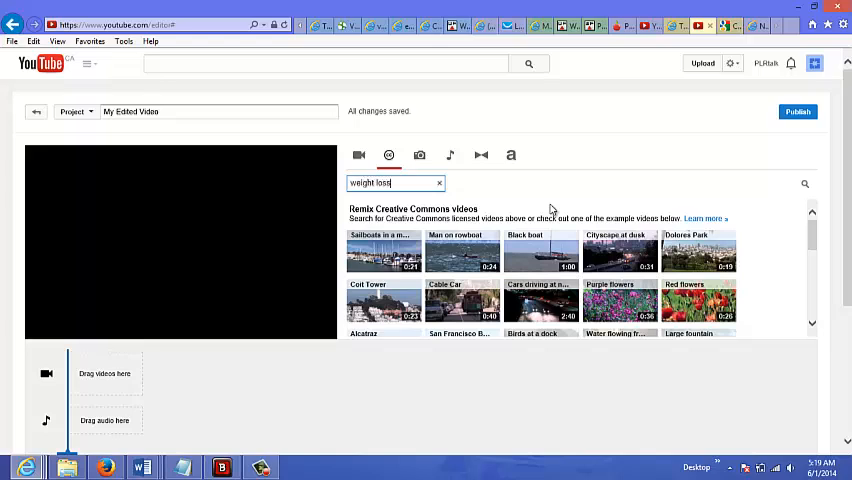
click(805, 183)
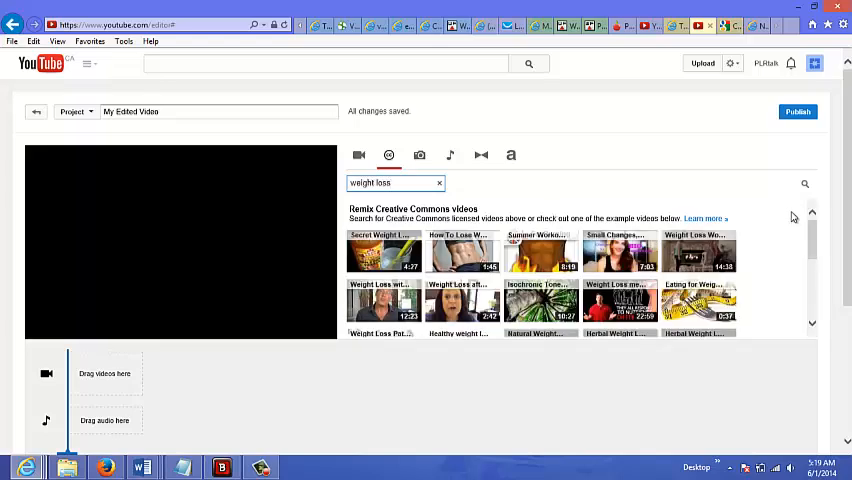
scroll(down, 3)
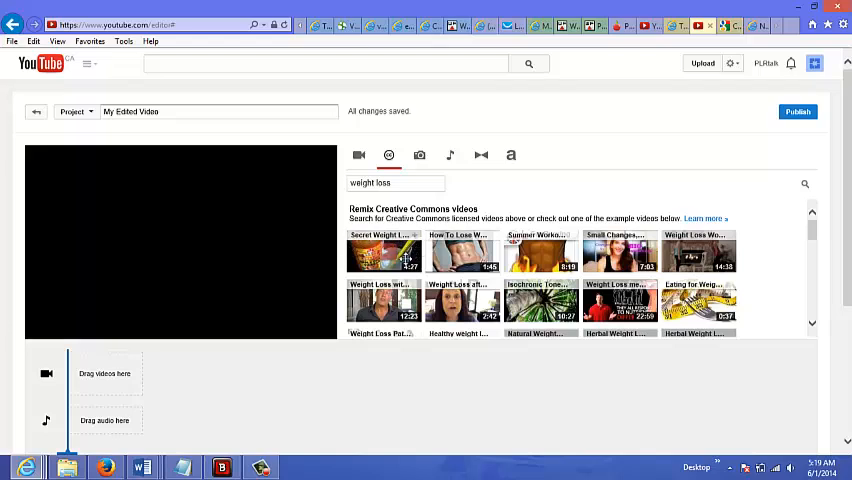
- Drag the 'Secret Weight Loss' clip onto the timeline and pause its preview
drag(383, 253, 118, 378)
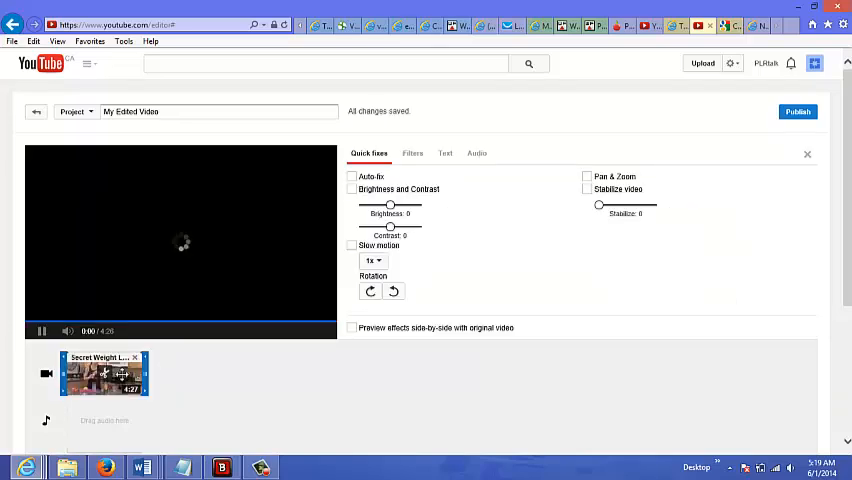
click(42, 331)
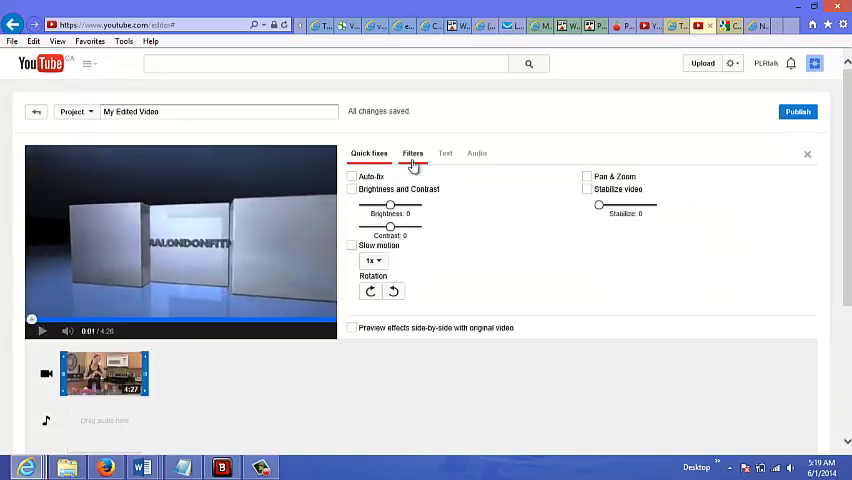
mouse_move(445, 153)
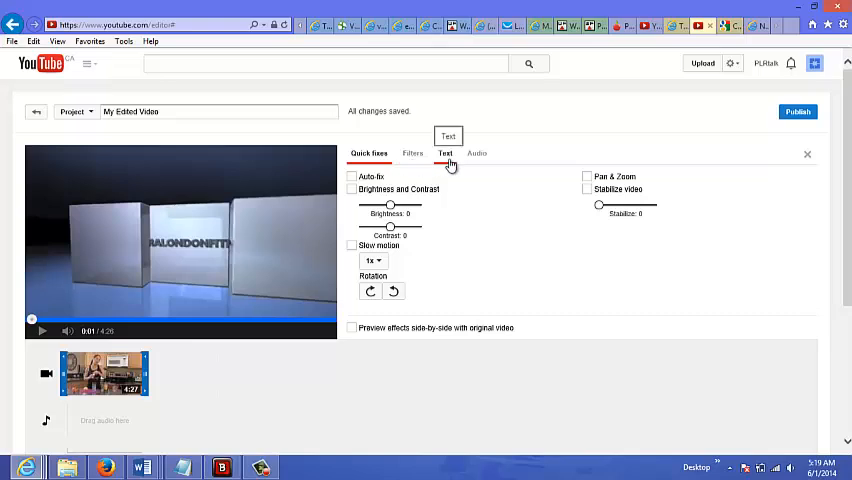
click(445, 153)
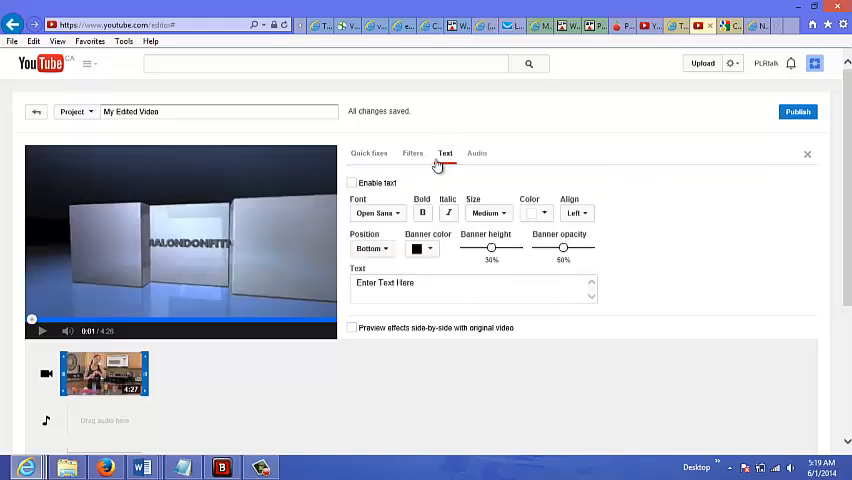
click(412, 153)
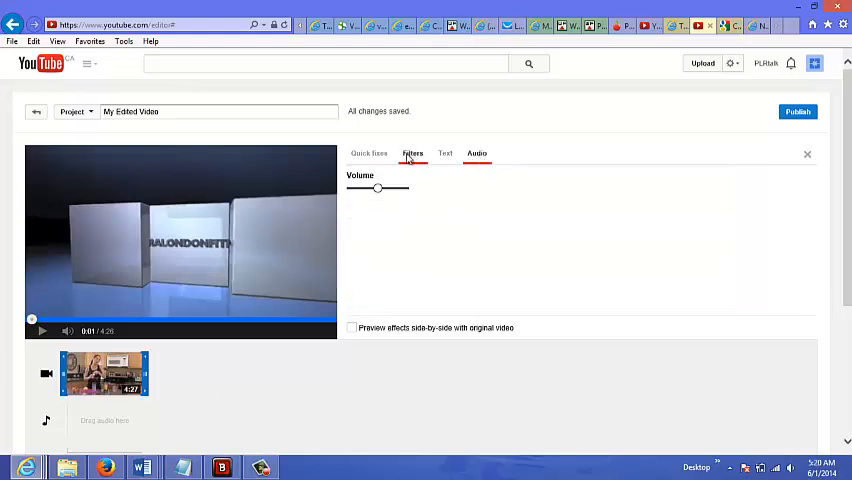
click(369, 153)
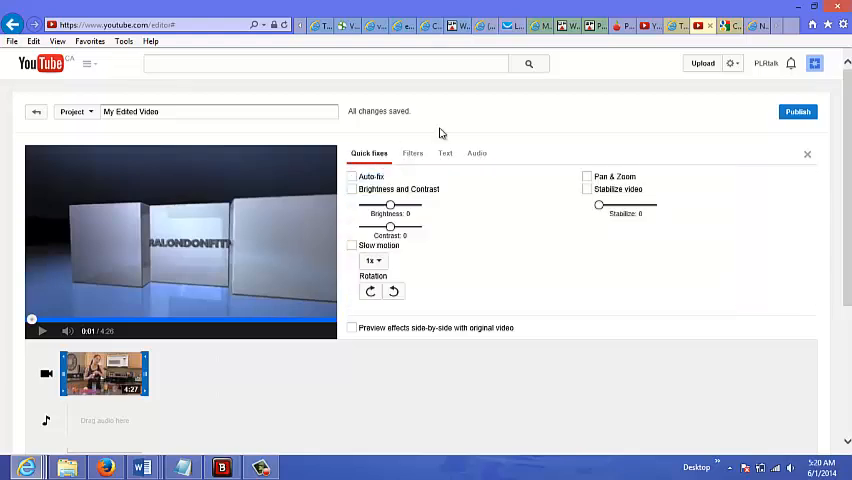